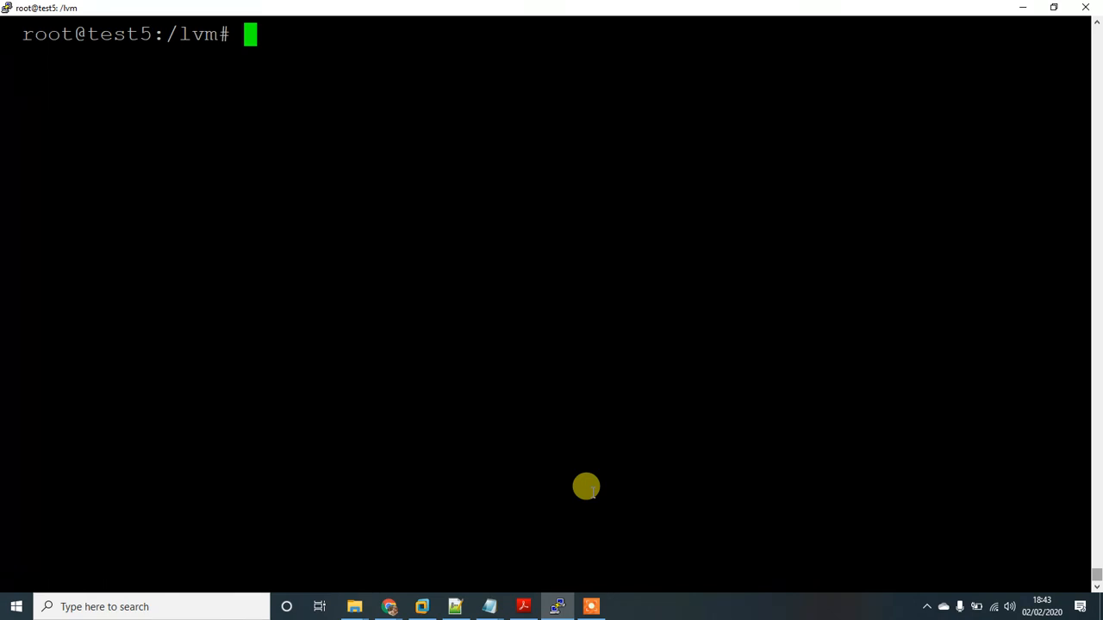
type("cd")
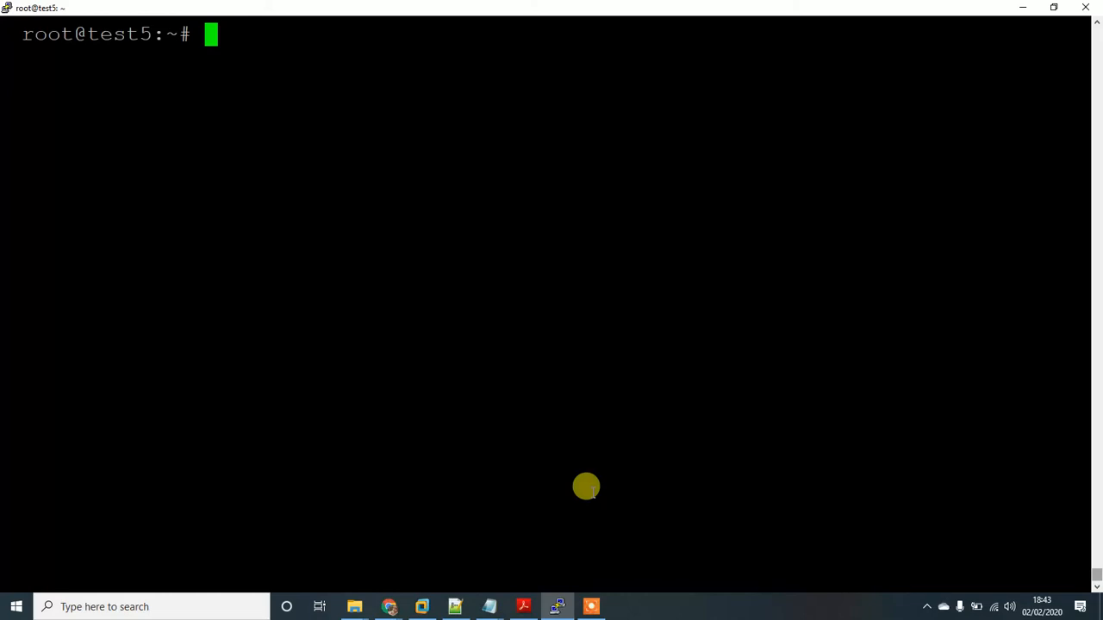
type("vgcfg")
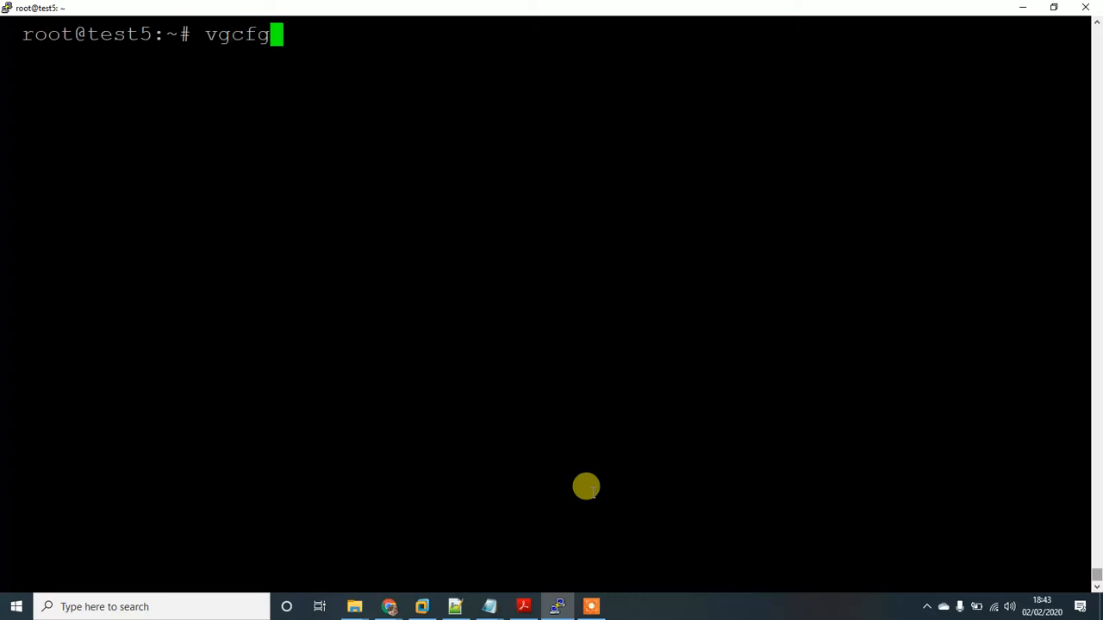
type("restore")
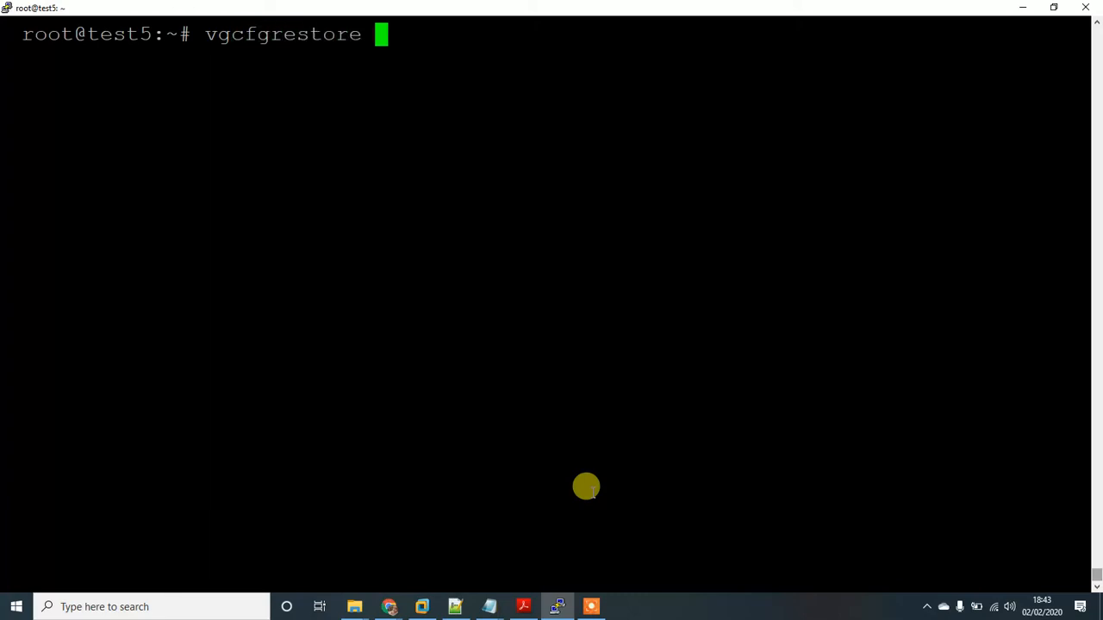
type("--")
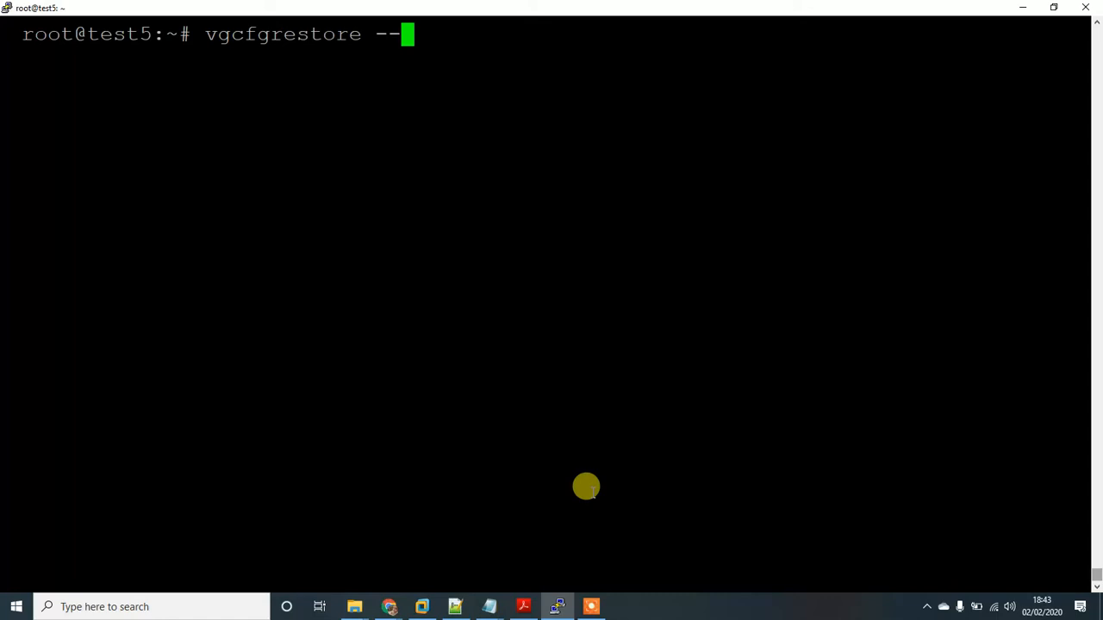
type("list")
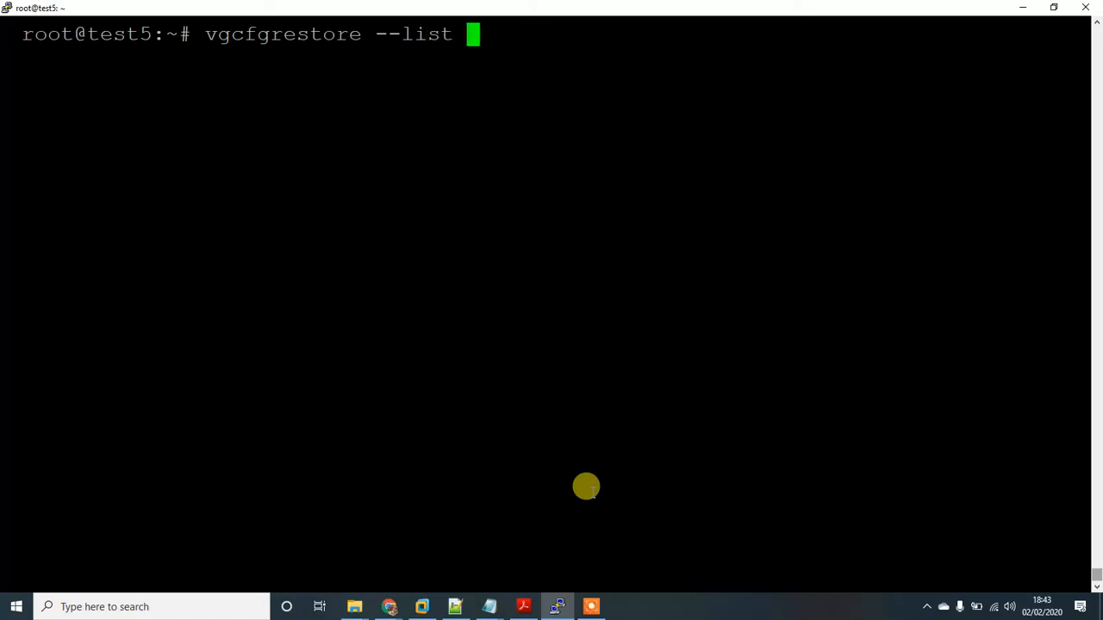
type("vg2")
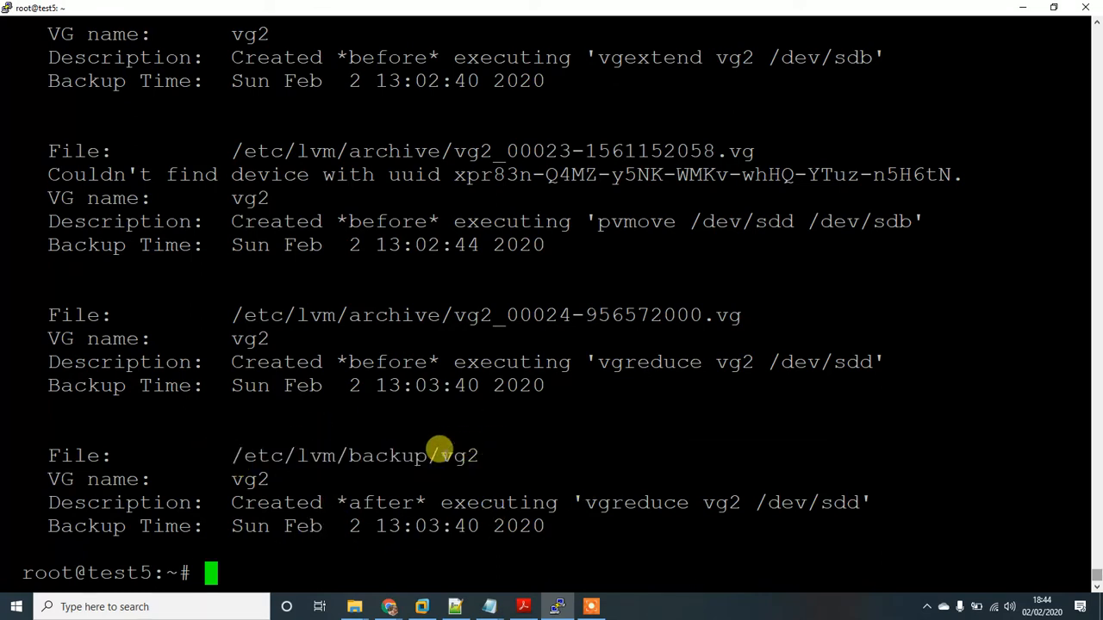
type("c")
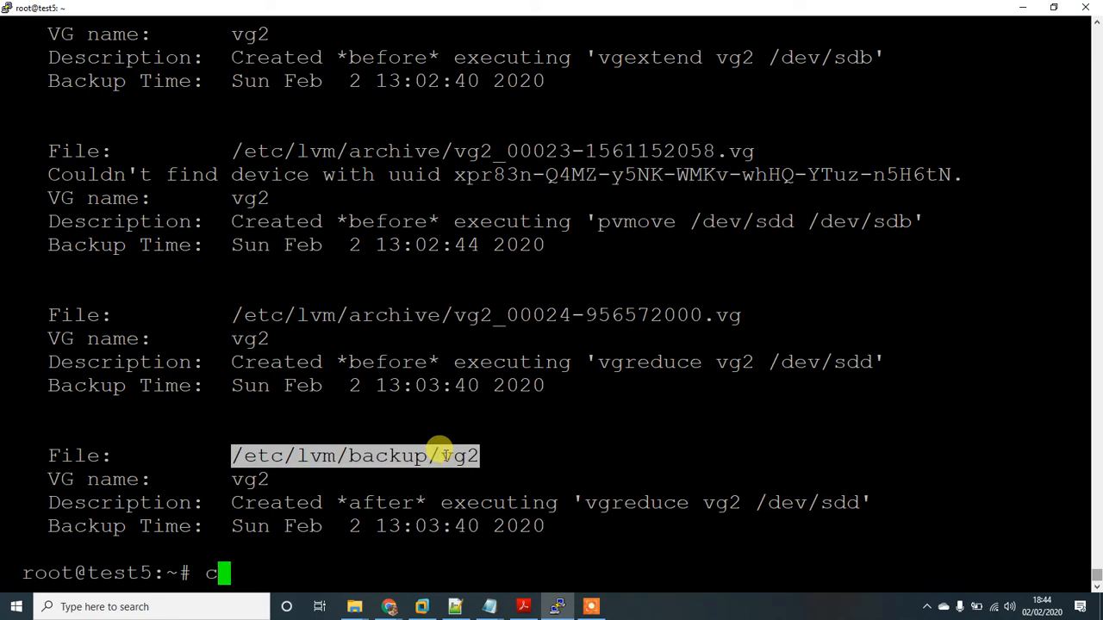
type("p /etc/lvm/backup/vg2 /")
type("cd /")
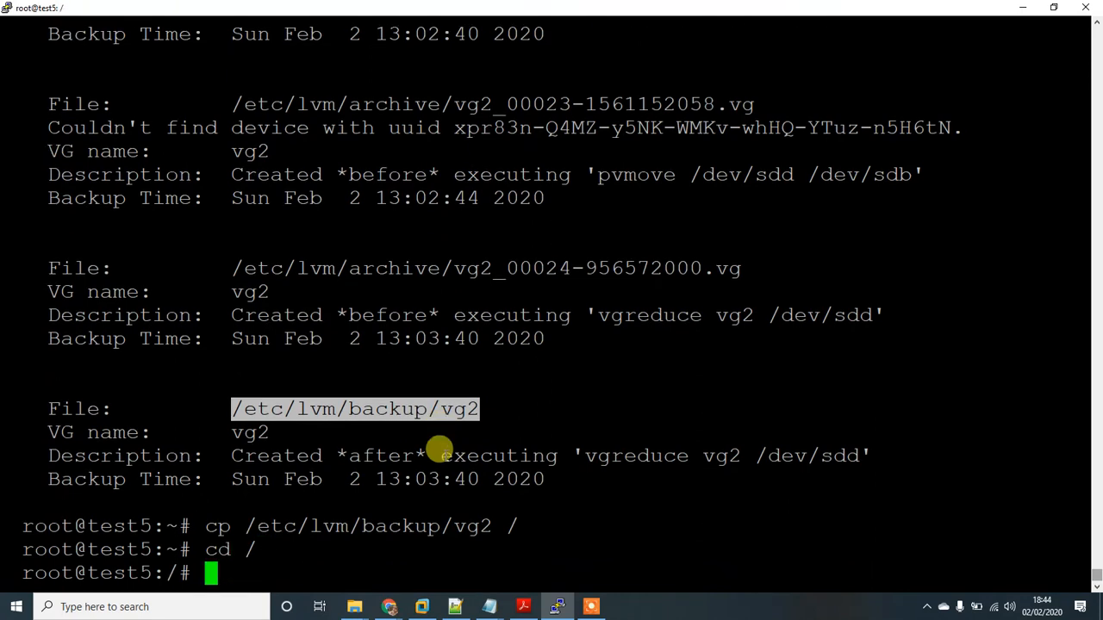
type("ls")
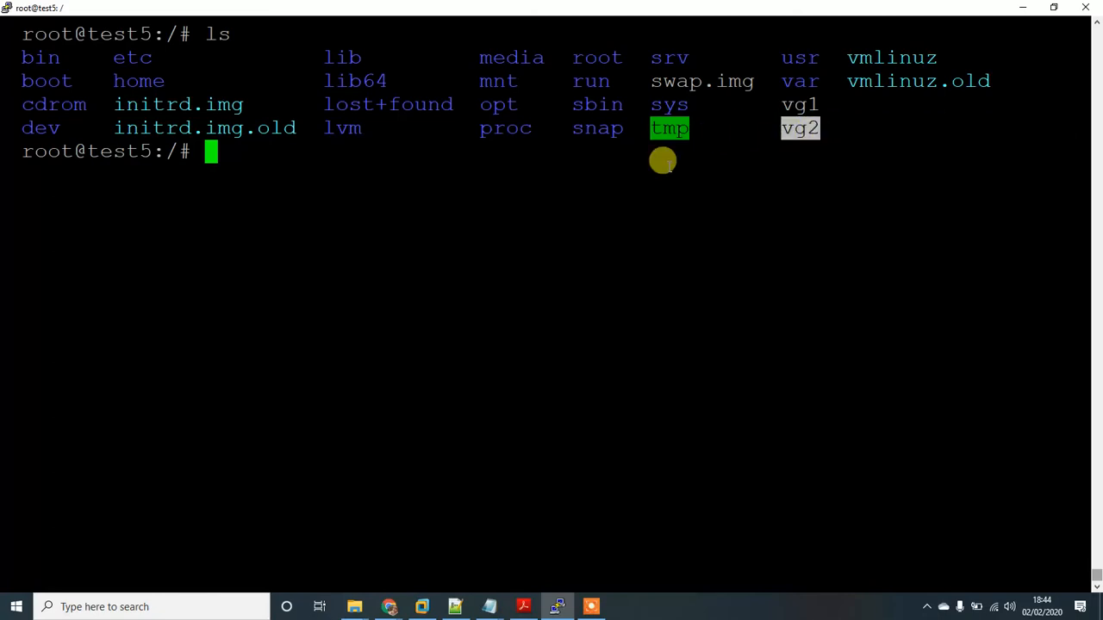
mouse_move(524, 162)
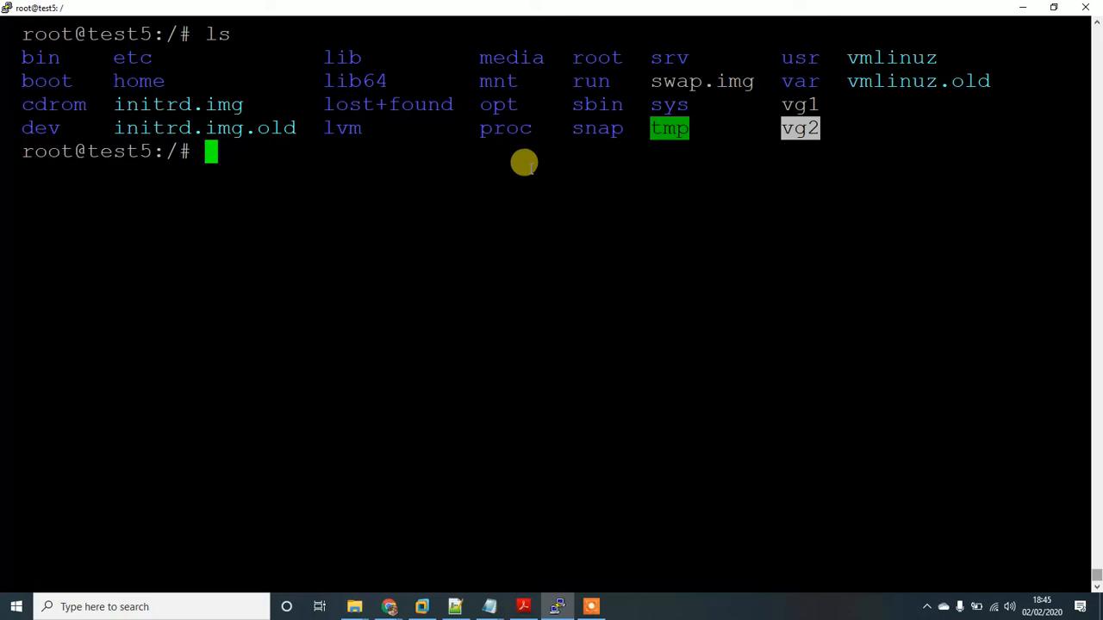
type("vgcfg")
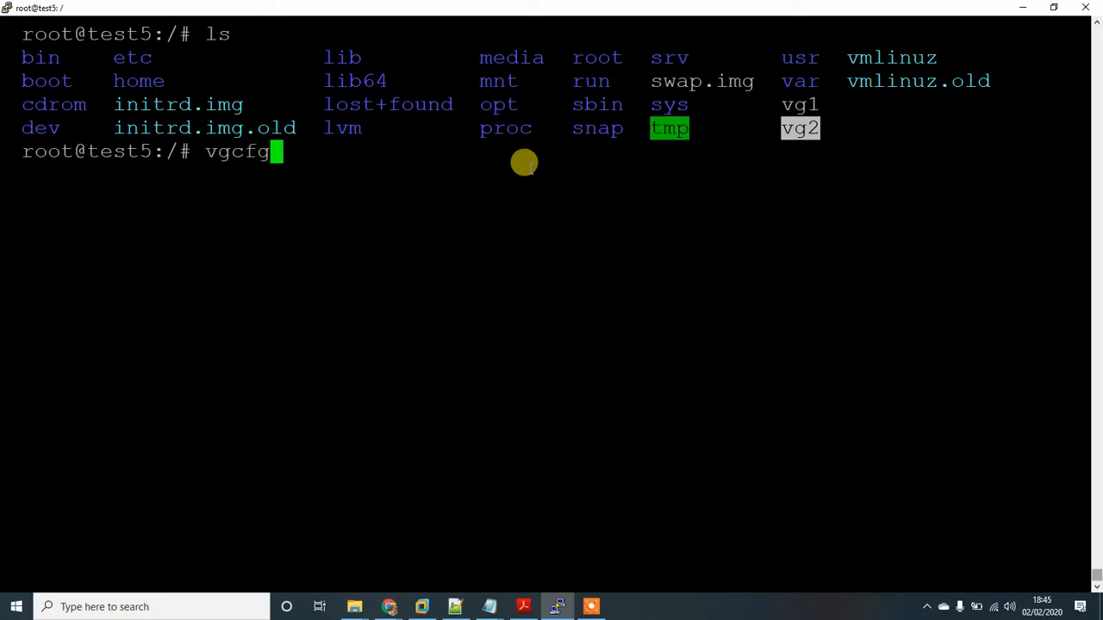
type("restore")
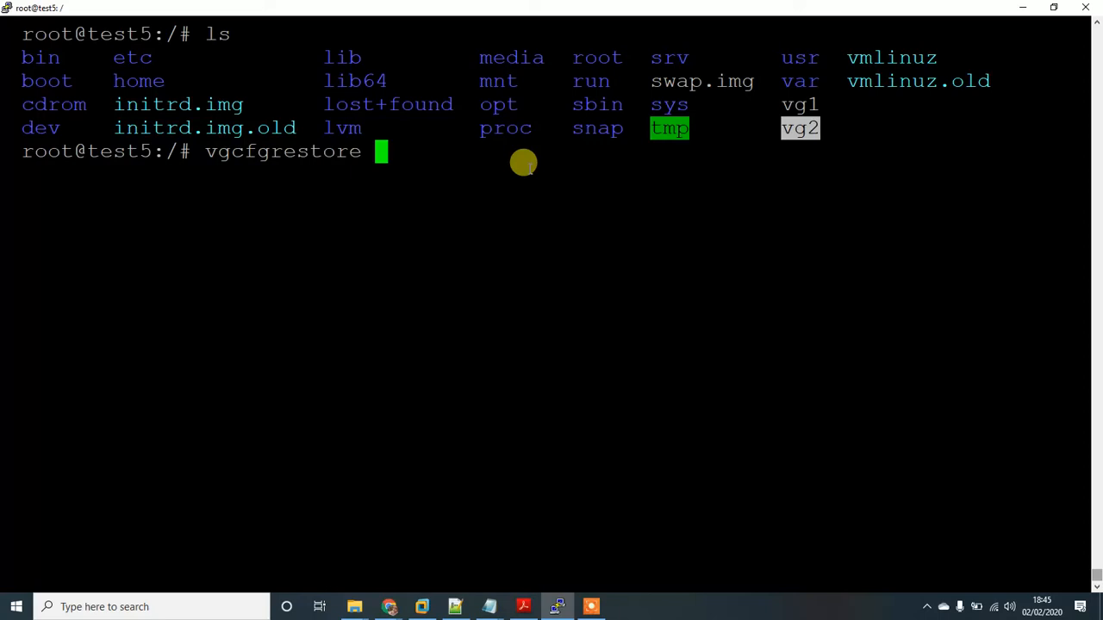
type("vg")
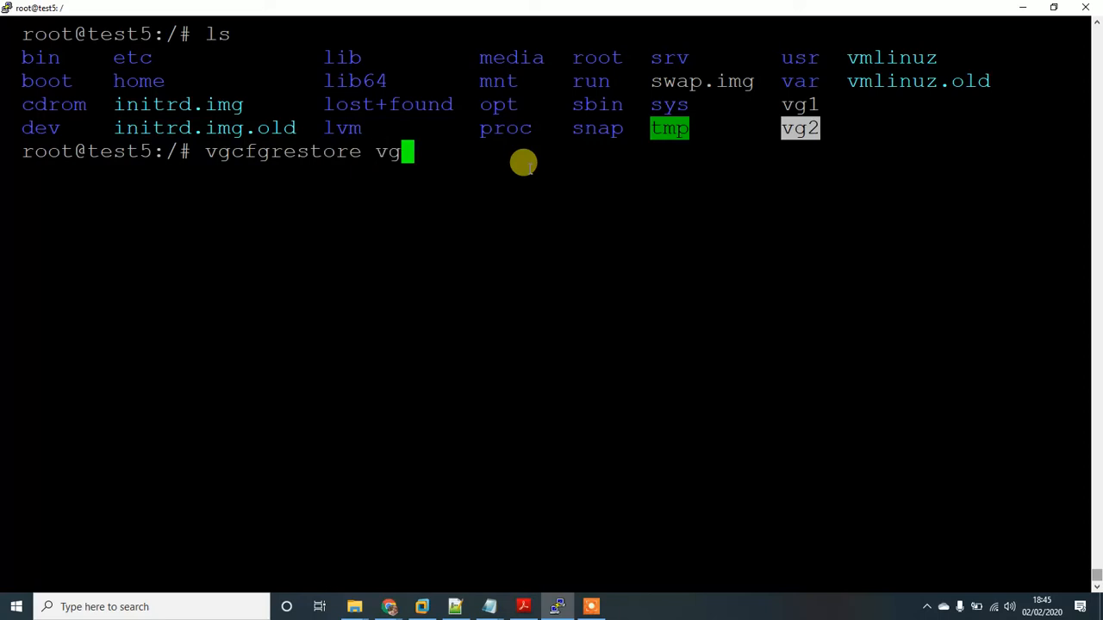
mouse_move(774, 283)
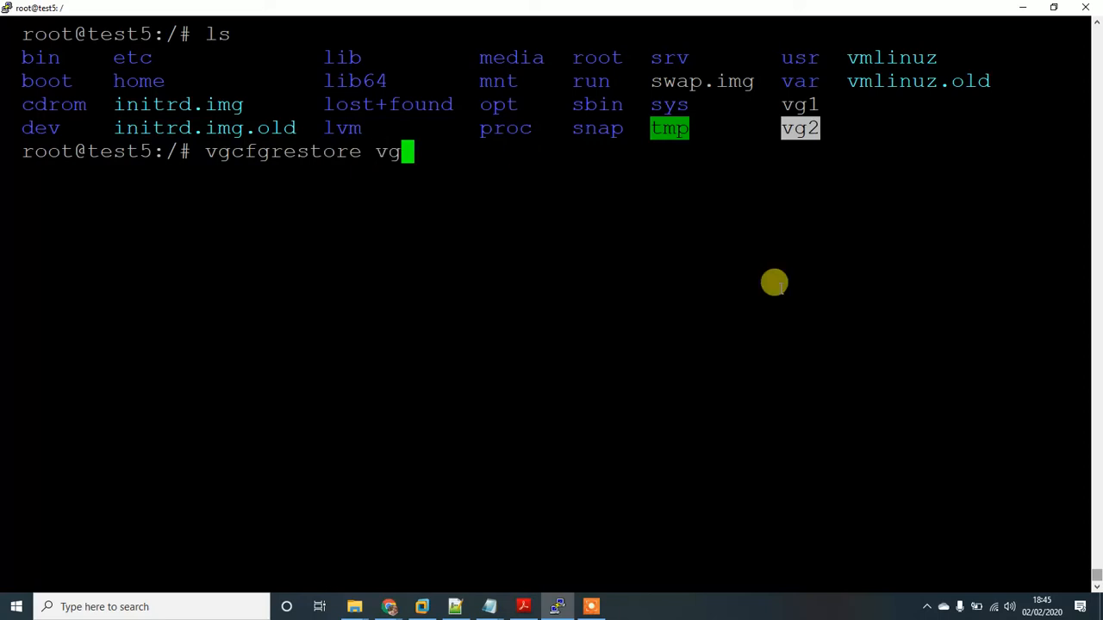
type("2")
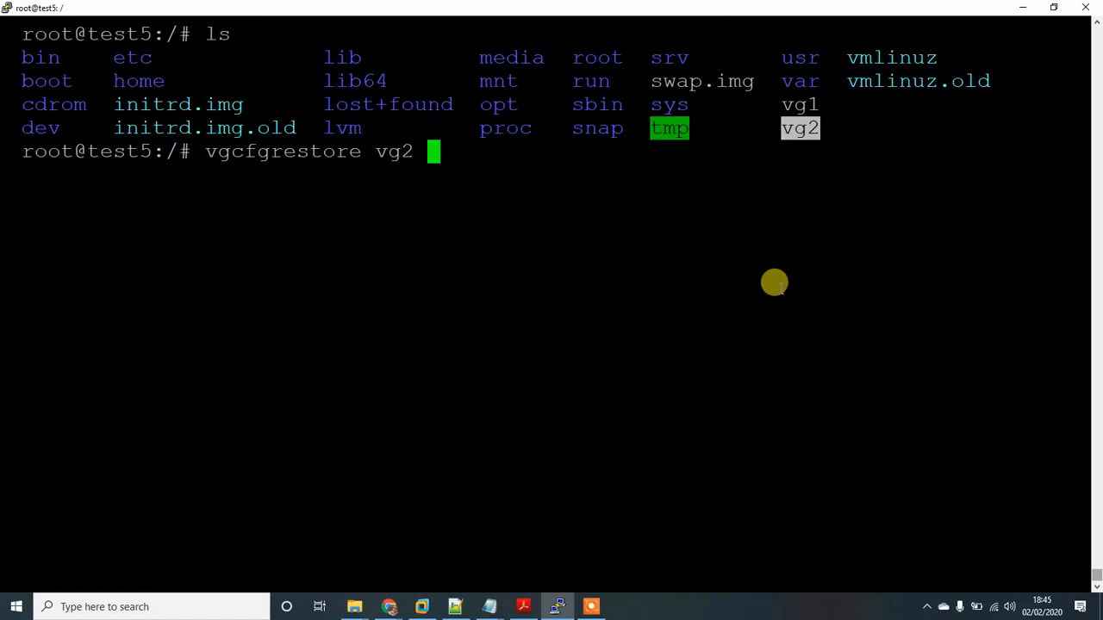
type("vg")
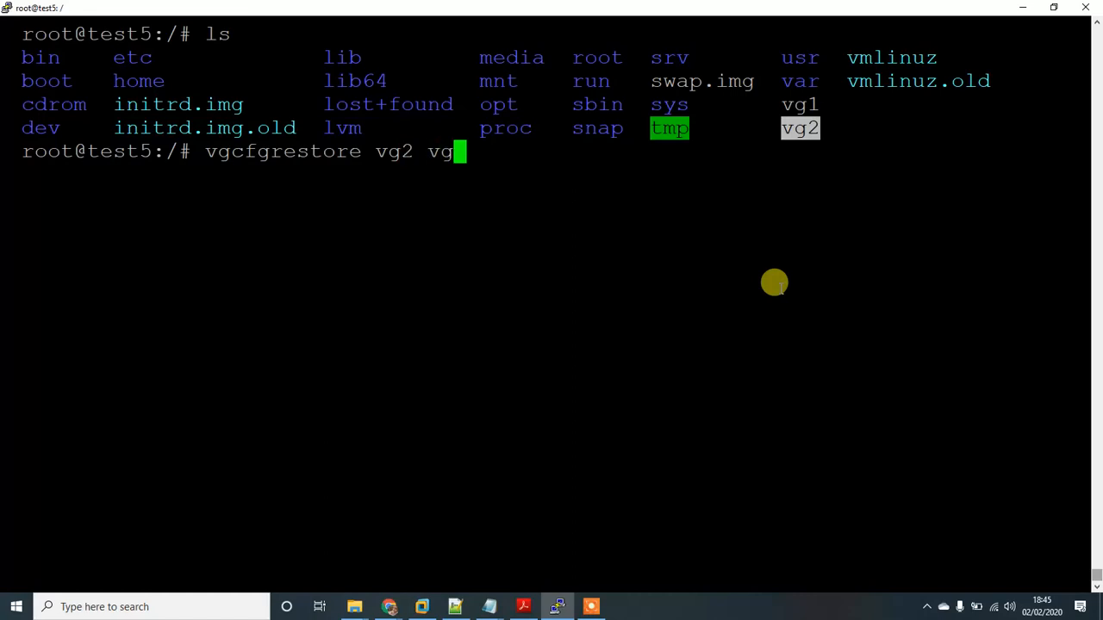
type("2")
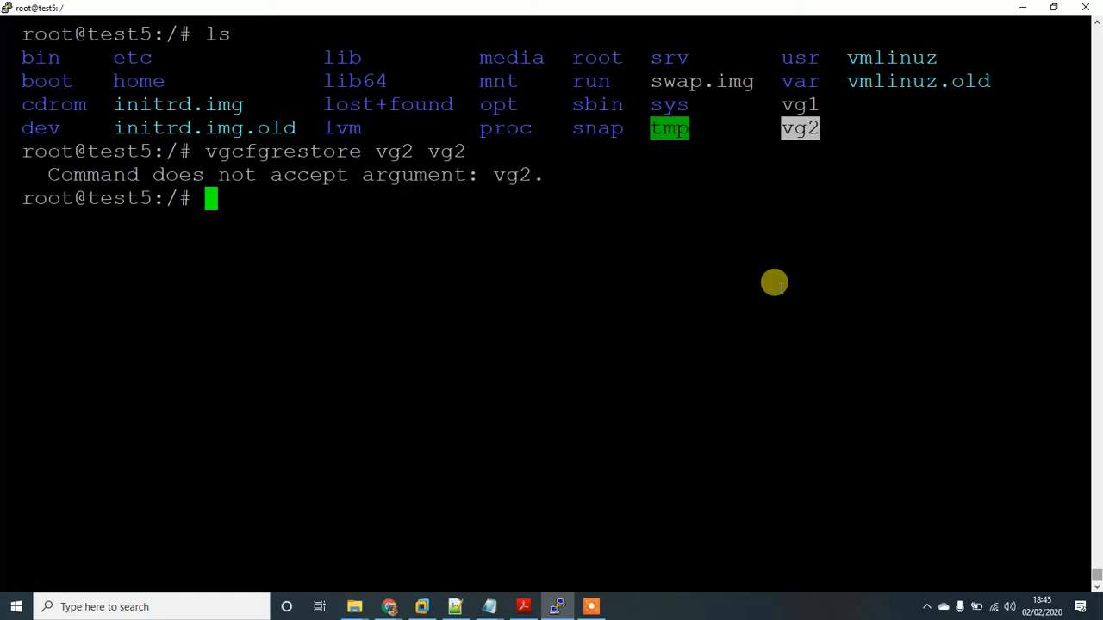
type("vgcfgrestore vg2 vg2")
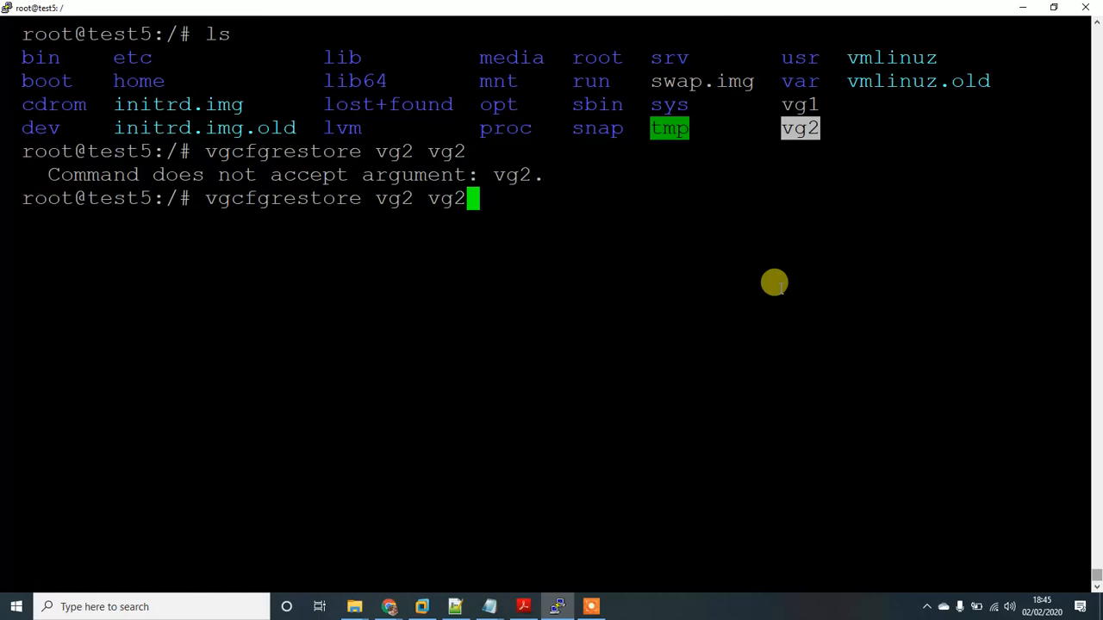
mouse_move(748, 329)
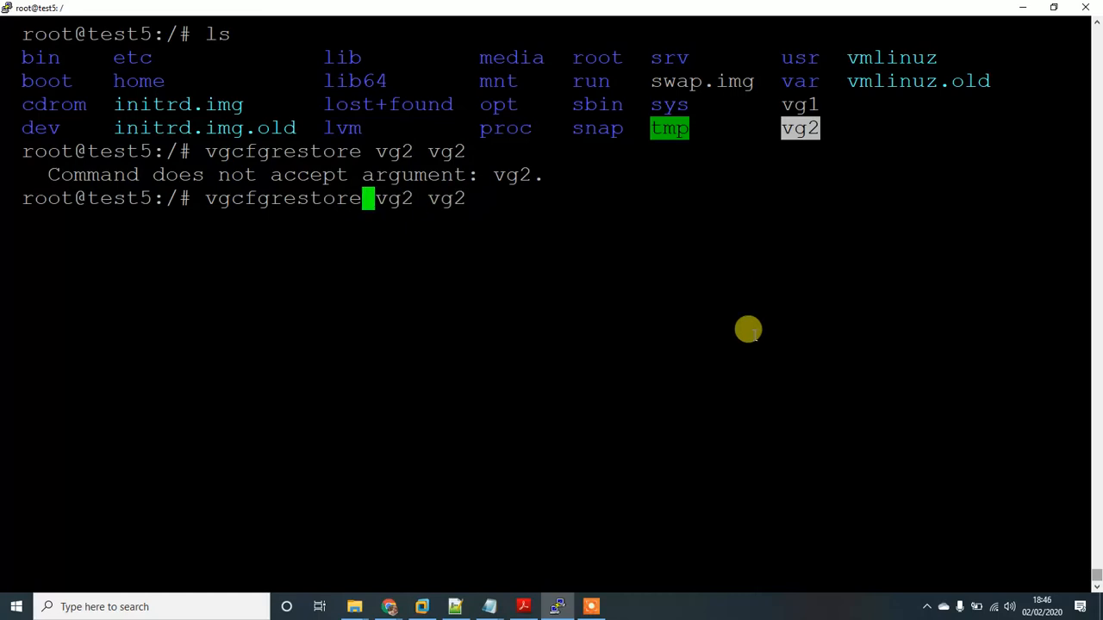
type("-f")
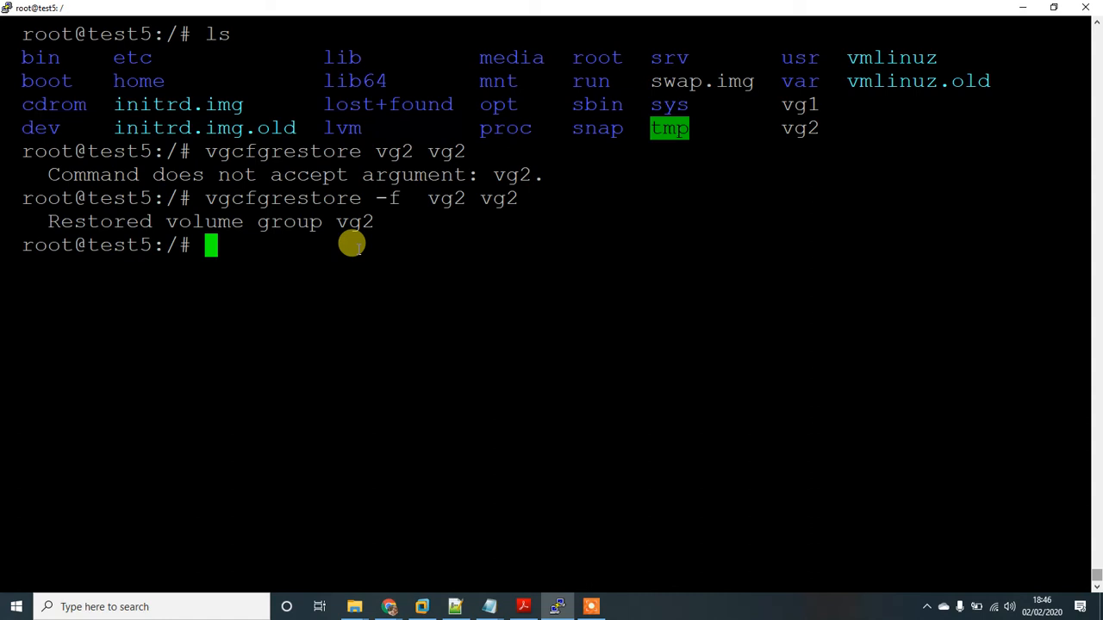
type("v")
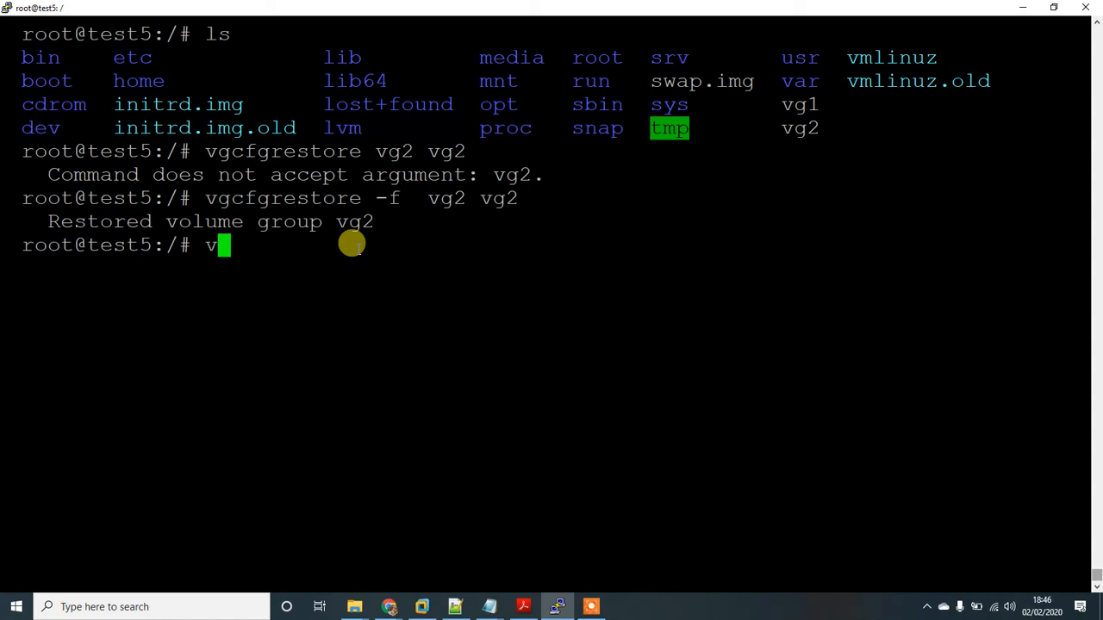
type("g")
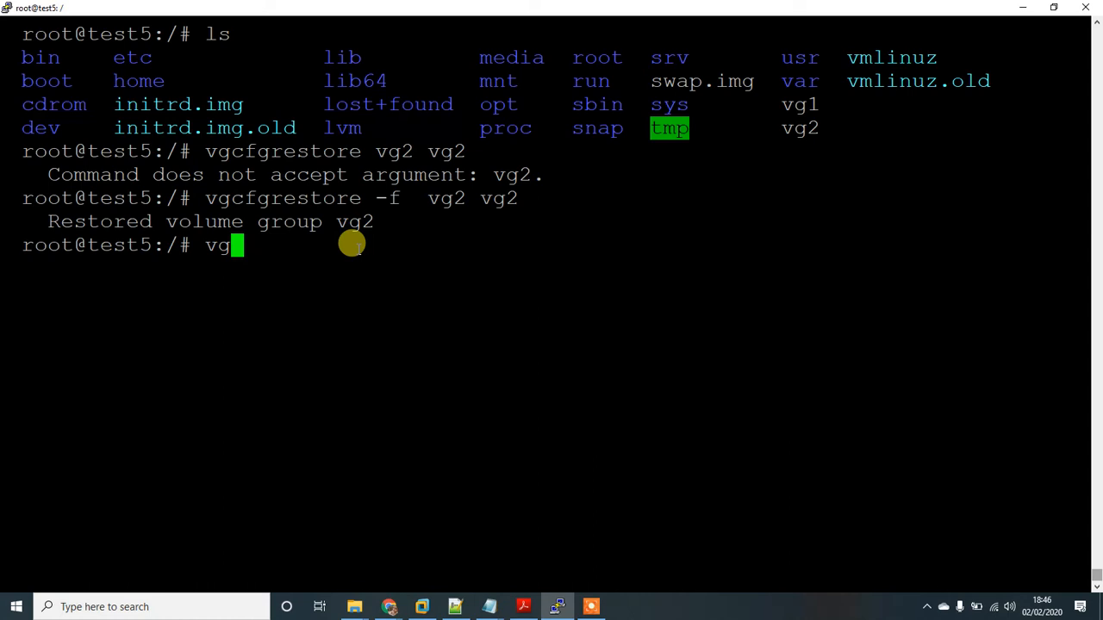
type("cfg")
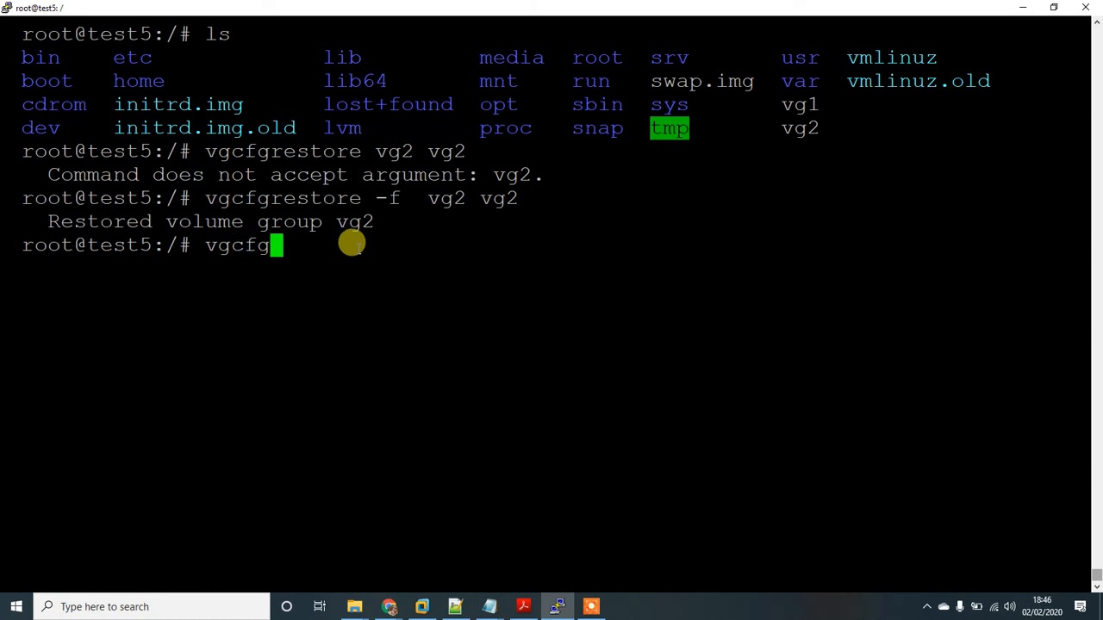
type("backup")
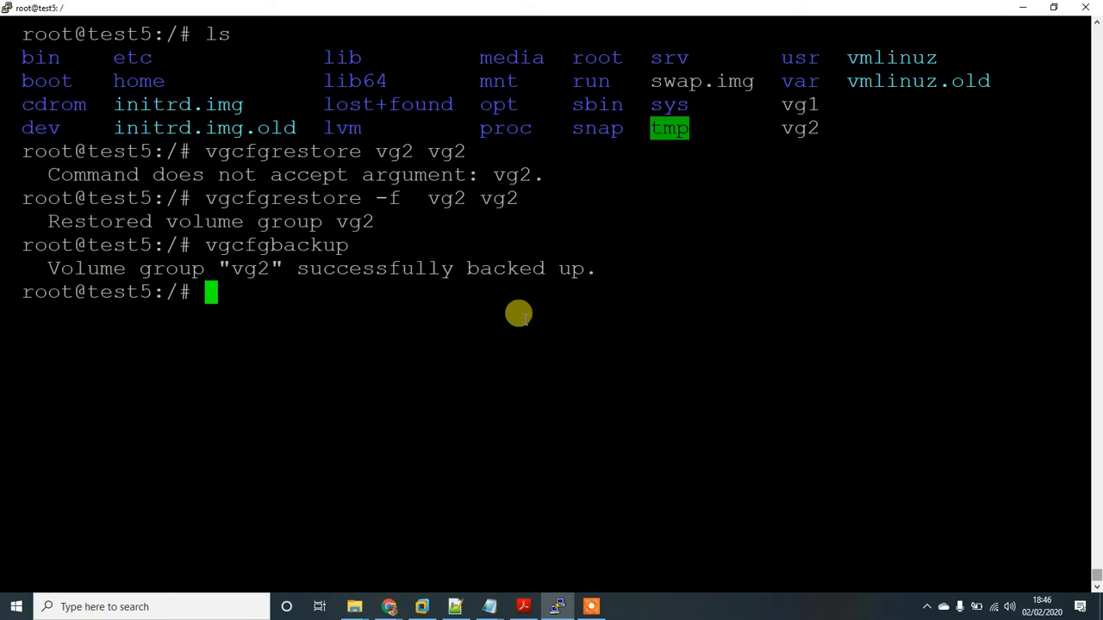
type("vgcfgbackup v")
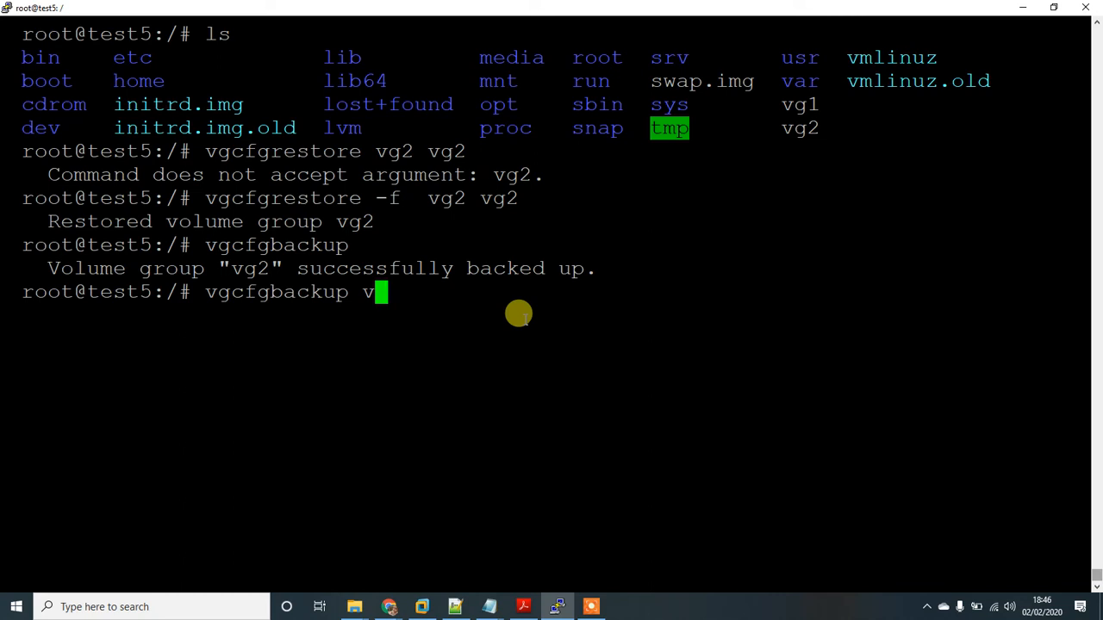
type("g2")
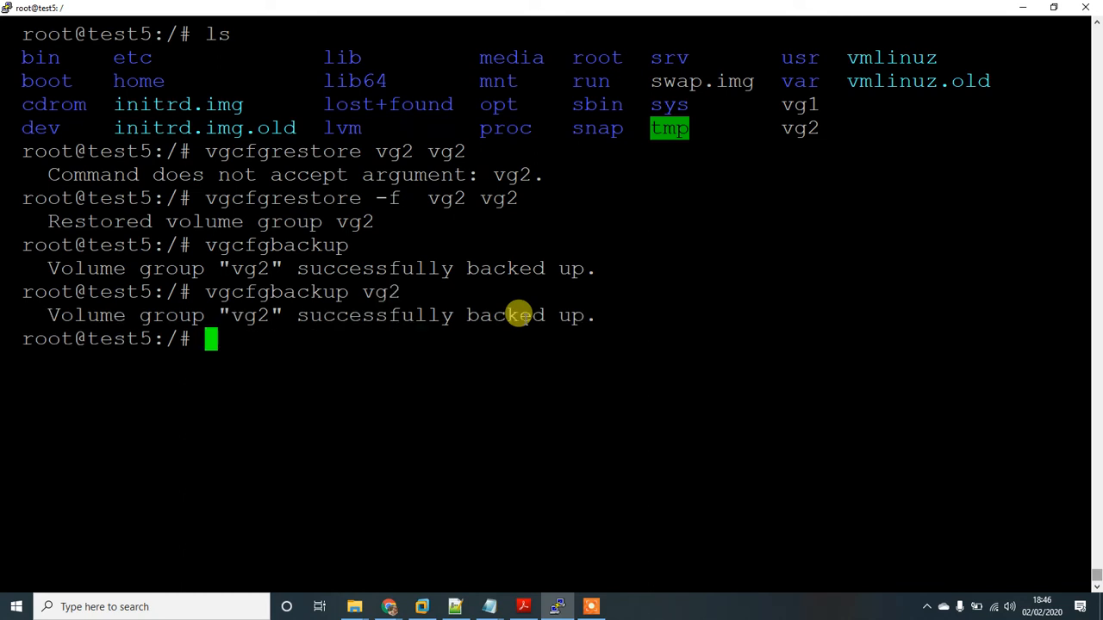
mouse_move(387, 339)
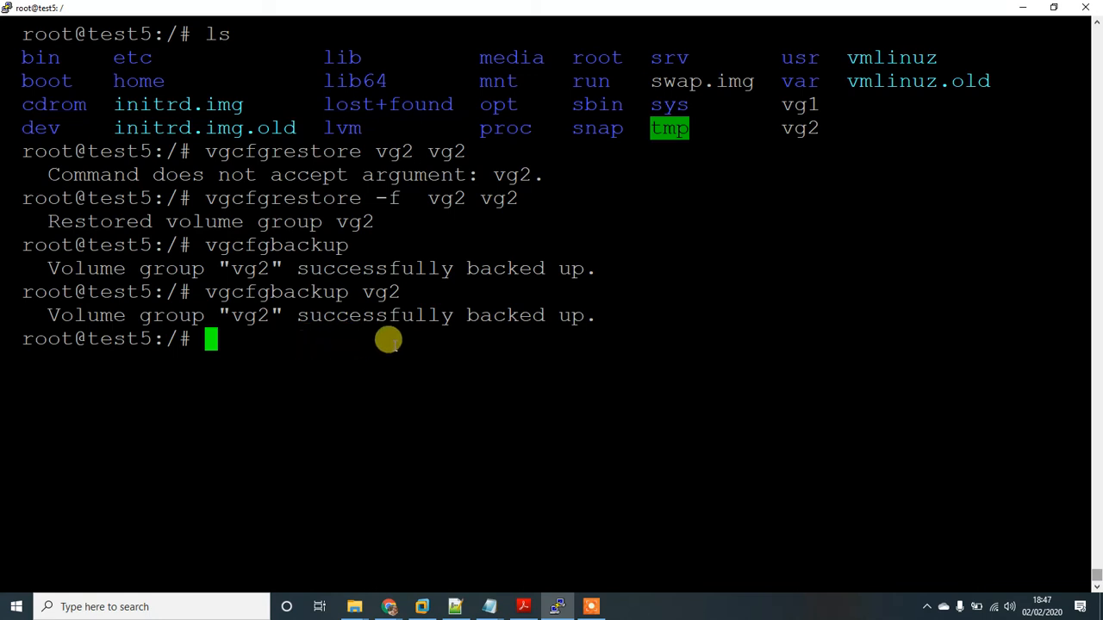
mouse_move(437, 343)
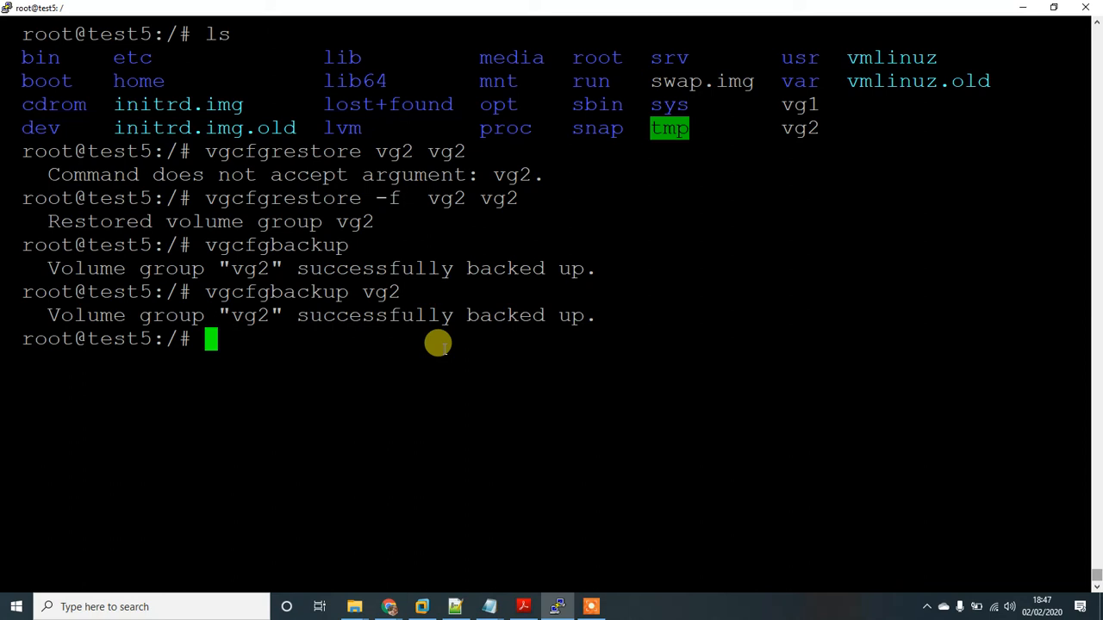
type("a")
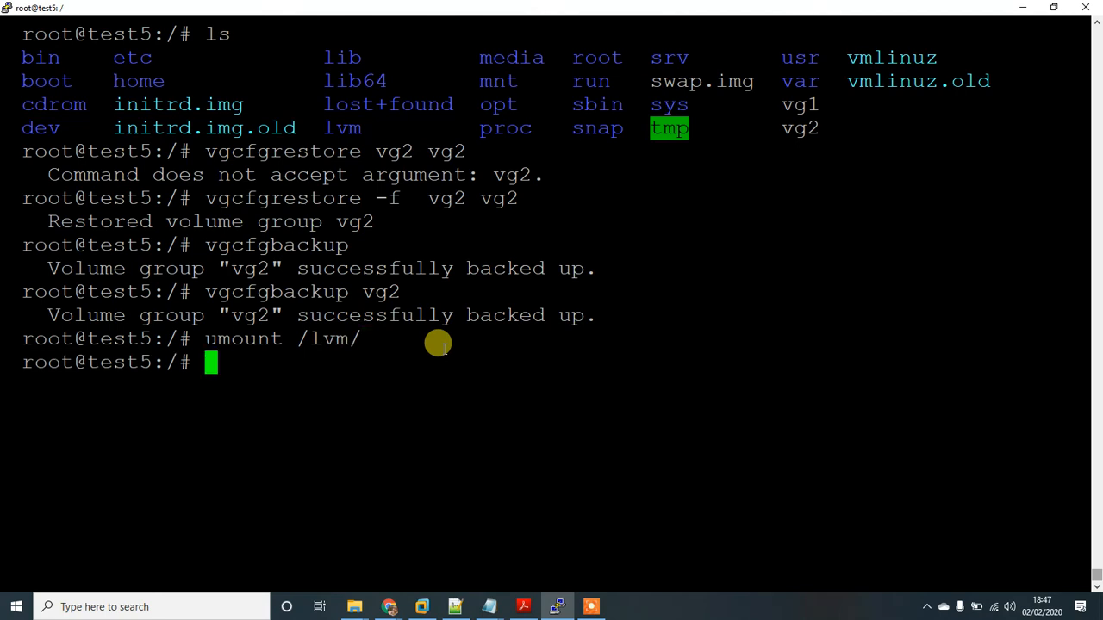
type("r")
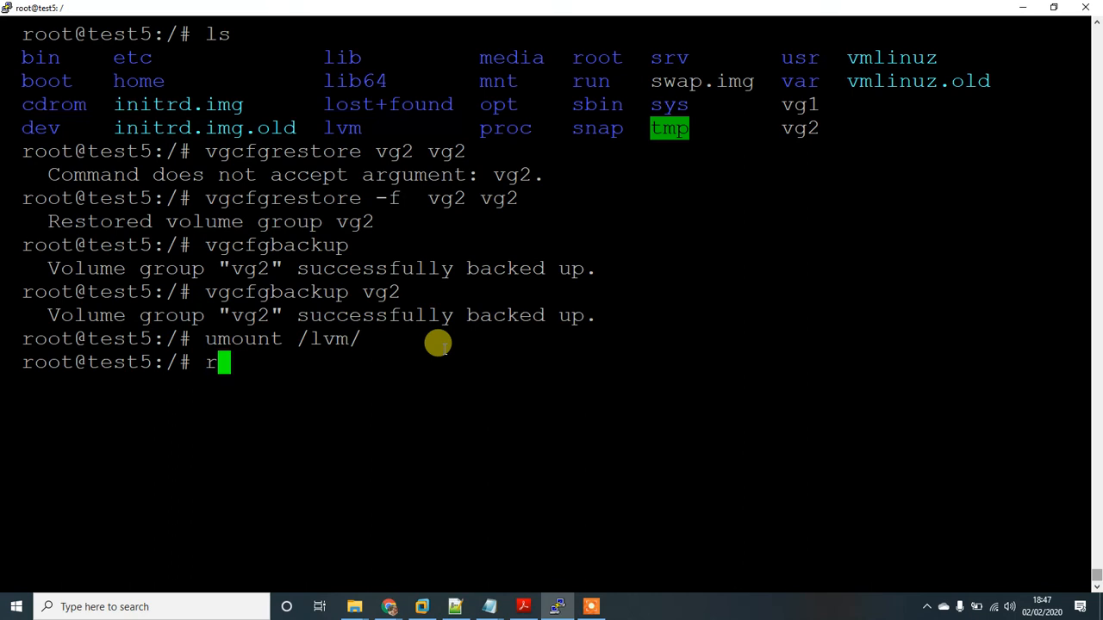
type("vremove /")
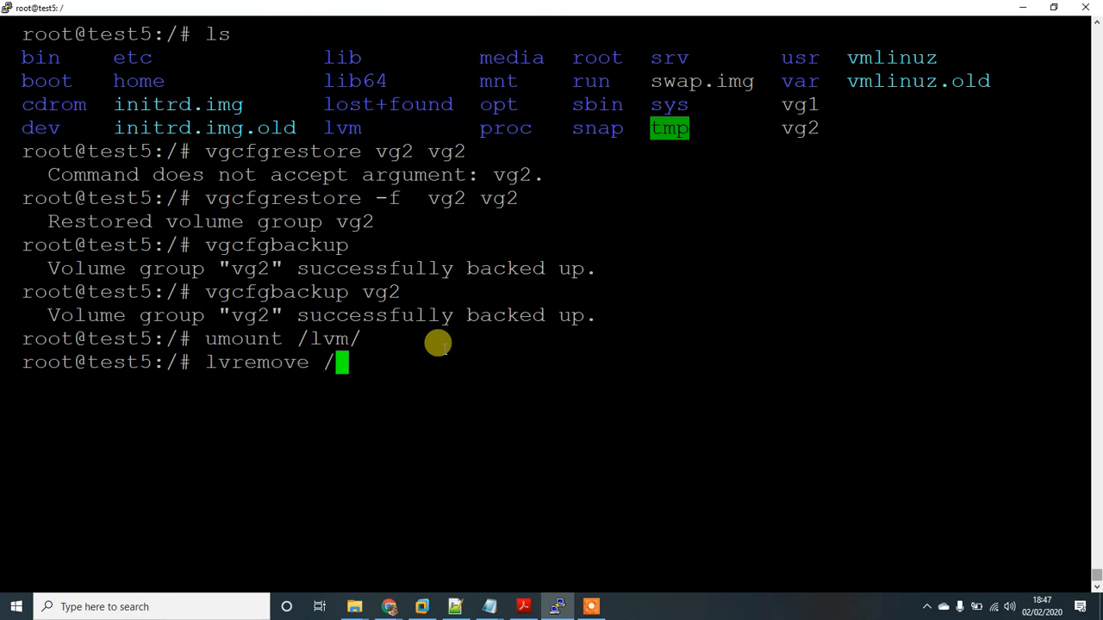
type("dev/vg2/lv2")
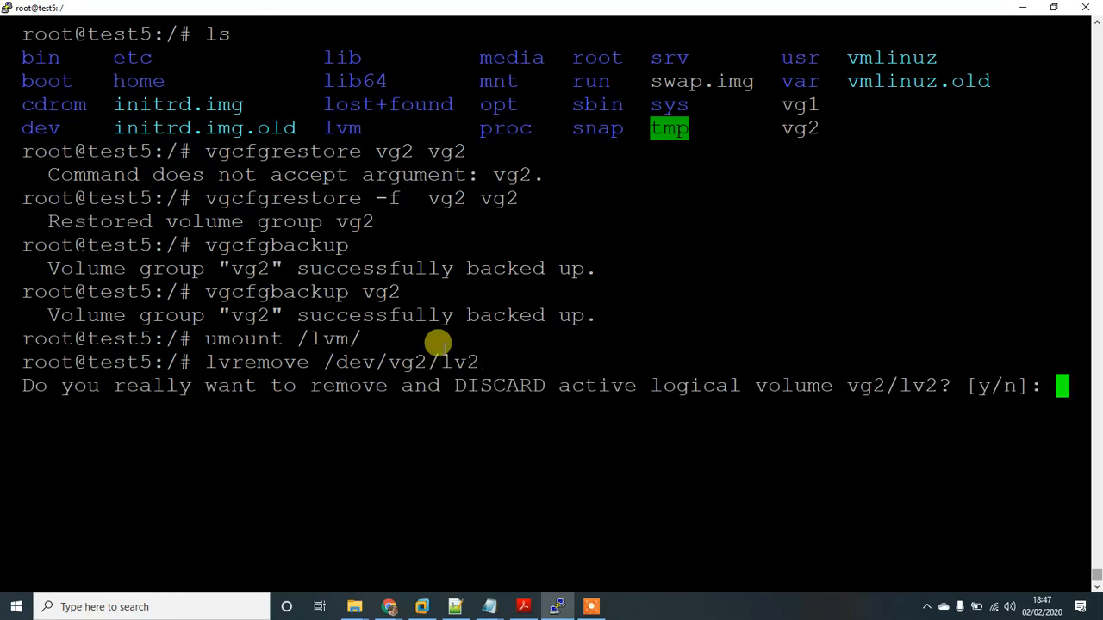
type("y")
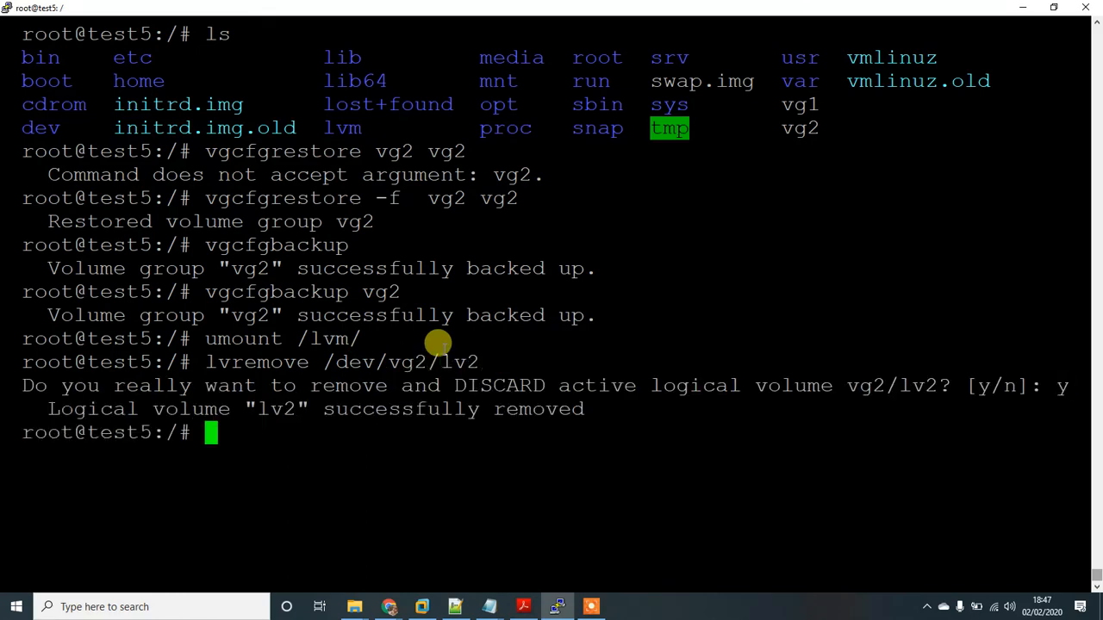
type("lvs")
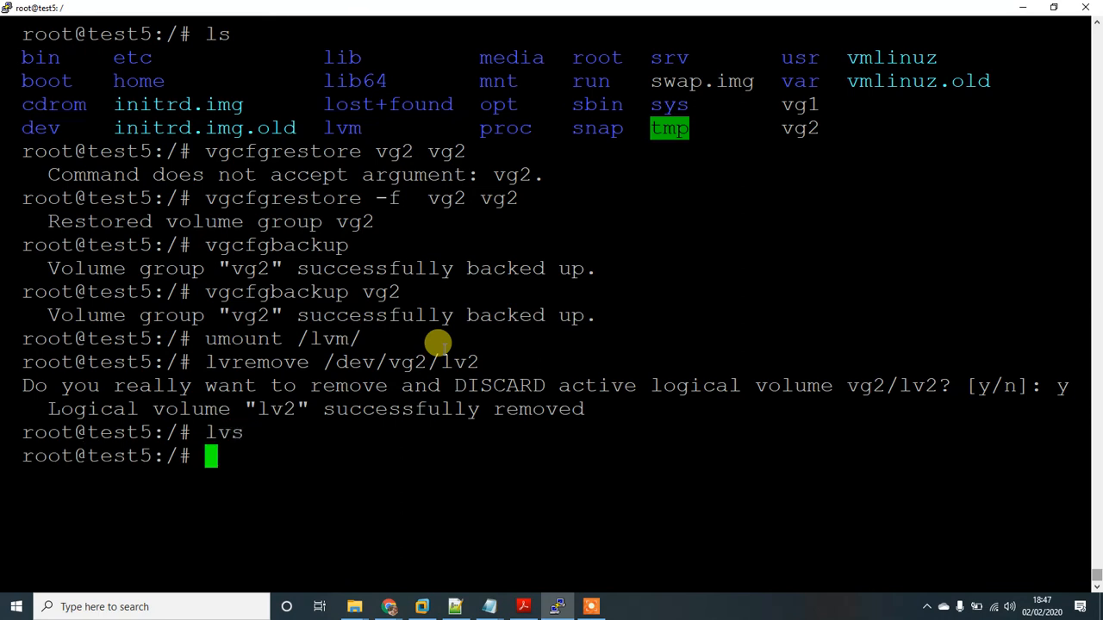
mouse_move(272, 161)
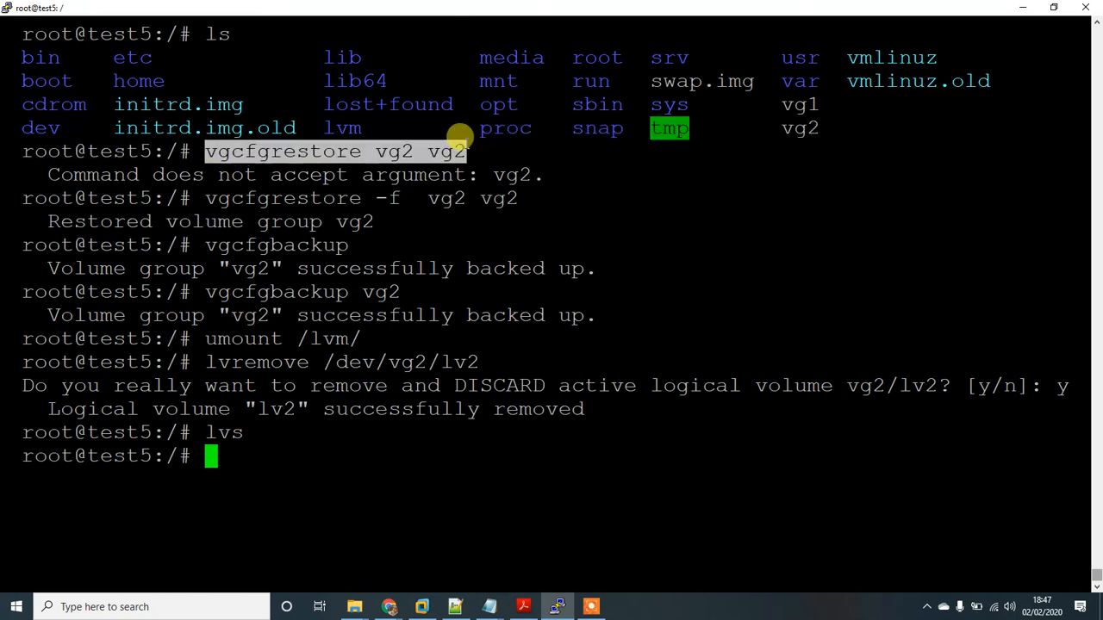
type("vgcfgrestore vg2 vg2")
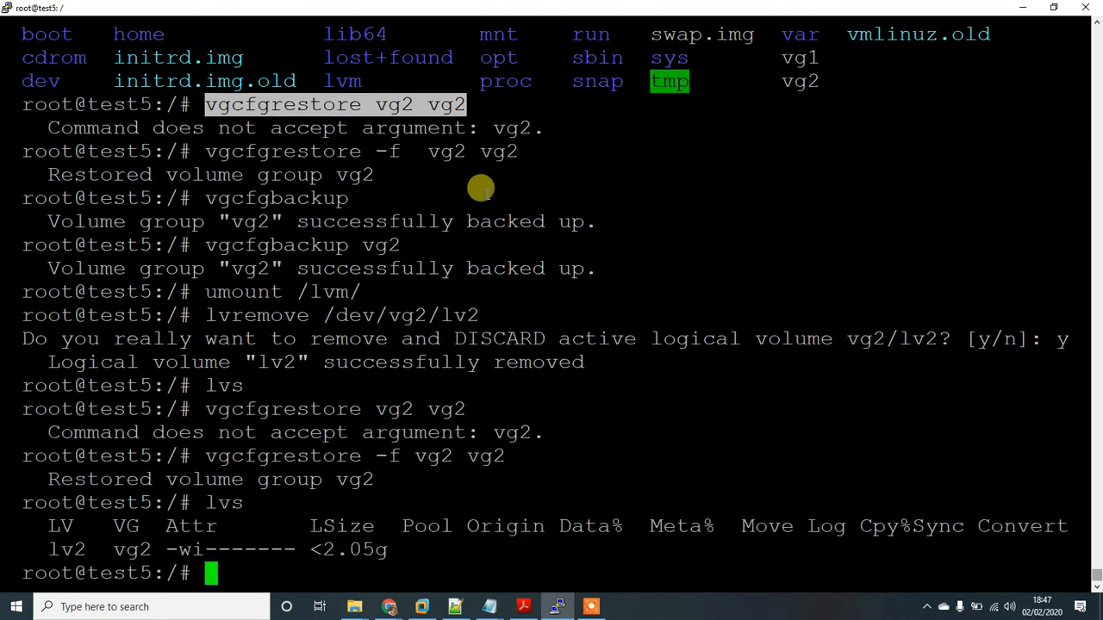
mouse_move(252, 514)
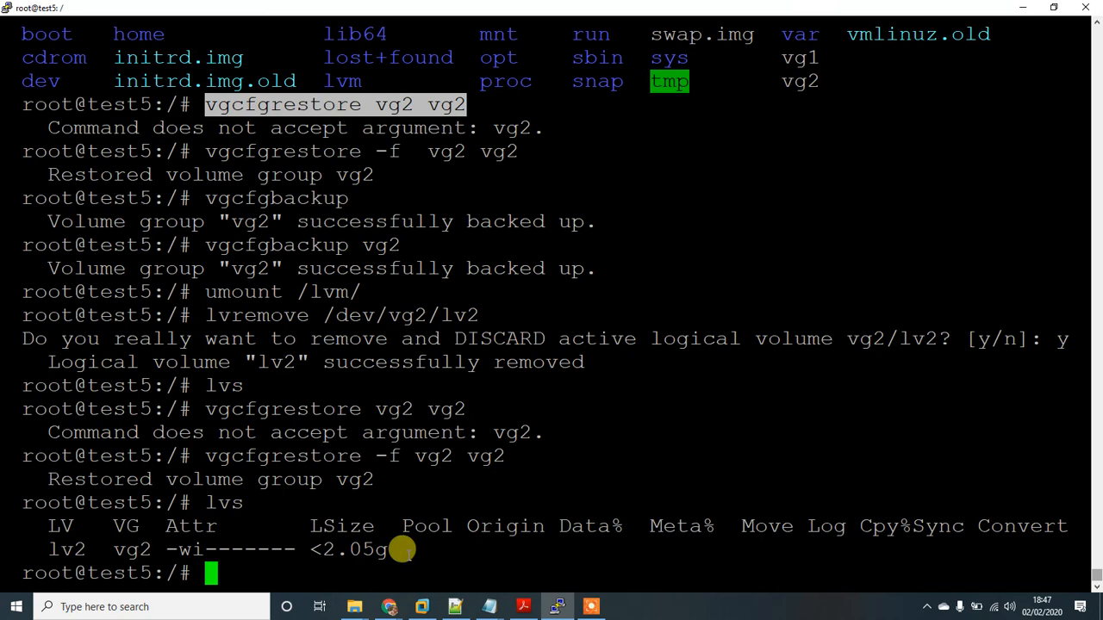
mouse_move(352, 189)
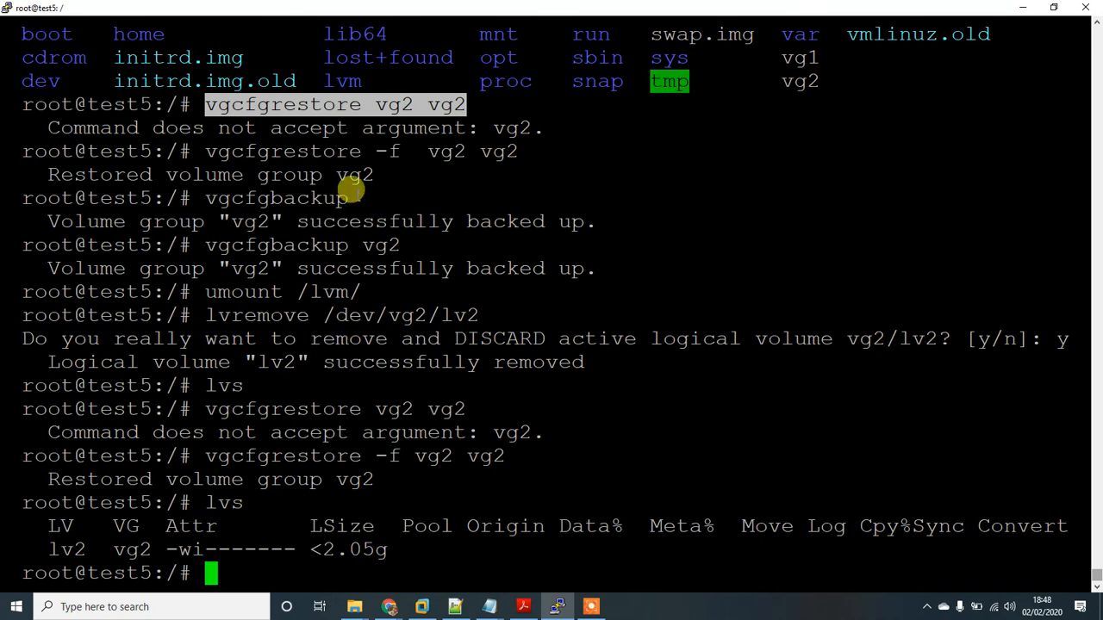
mouse_move(366, 548)
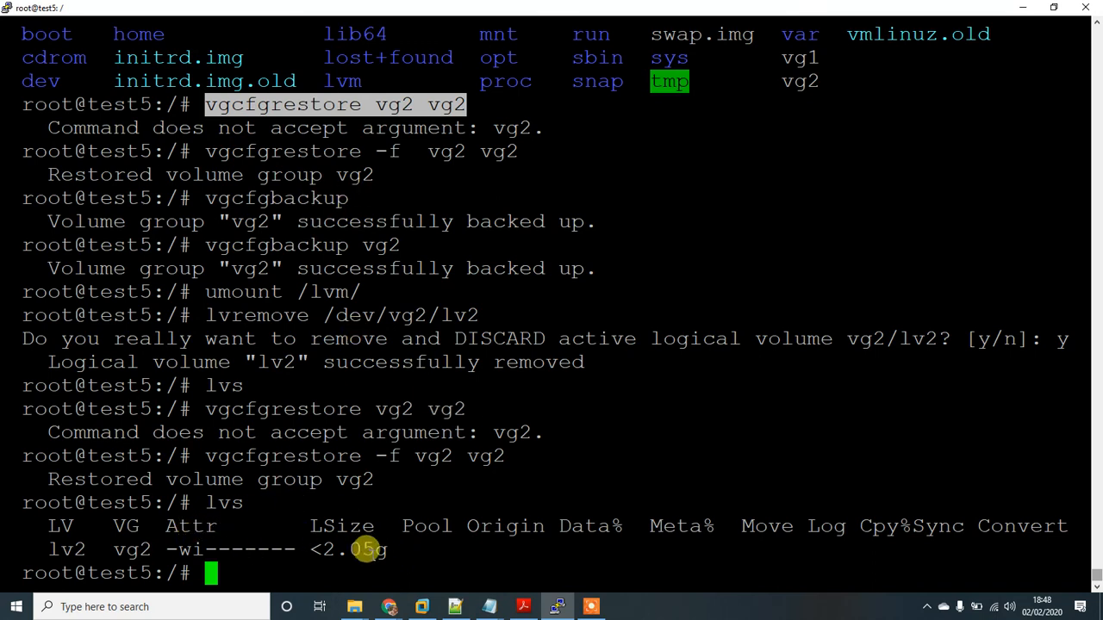